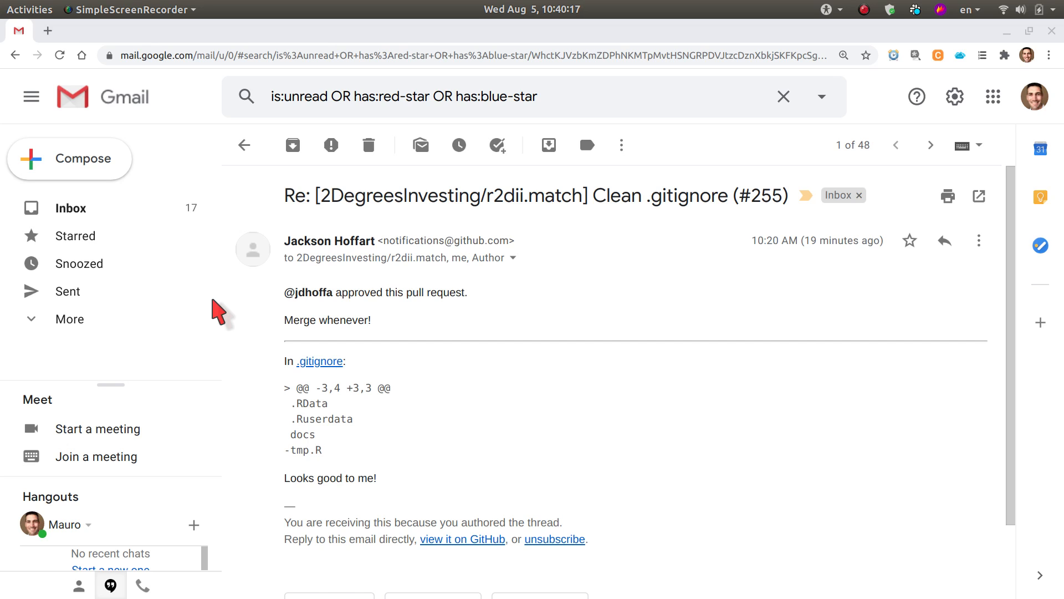
pyautogui.moveTo(333, 480)
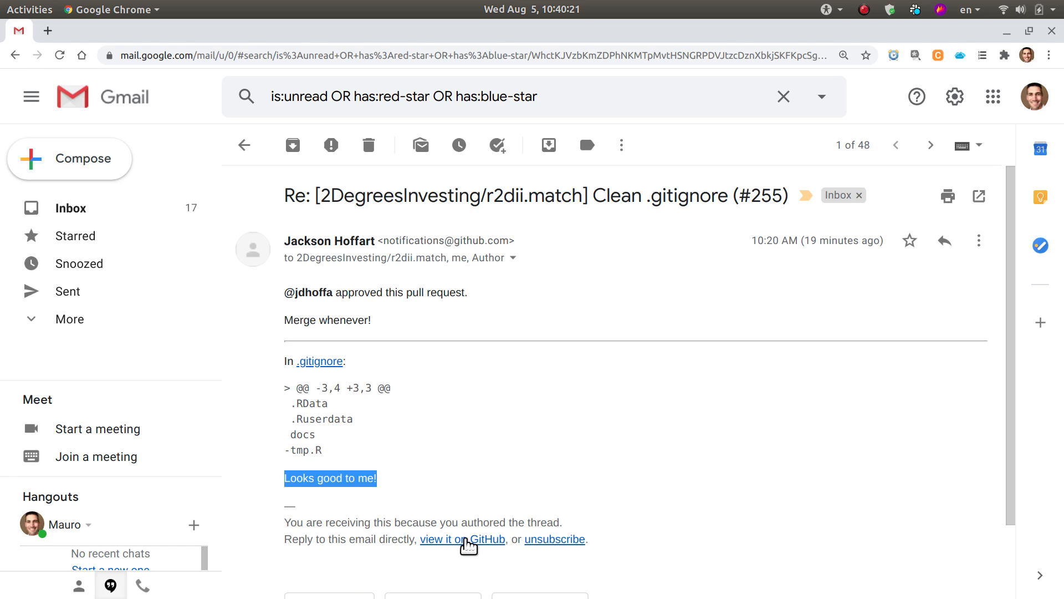
# Follow the 'view it on GitHub' link to reach pull request #255's review page
pyautogui.click(462, 539)
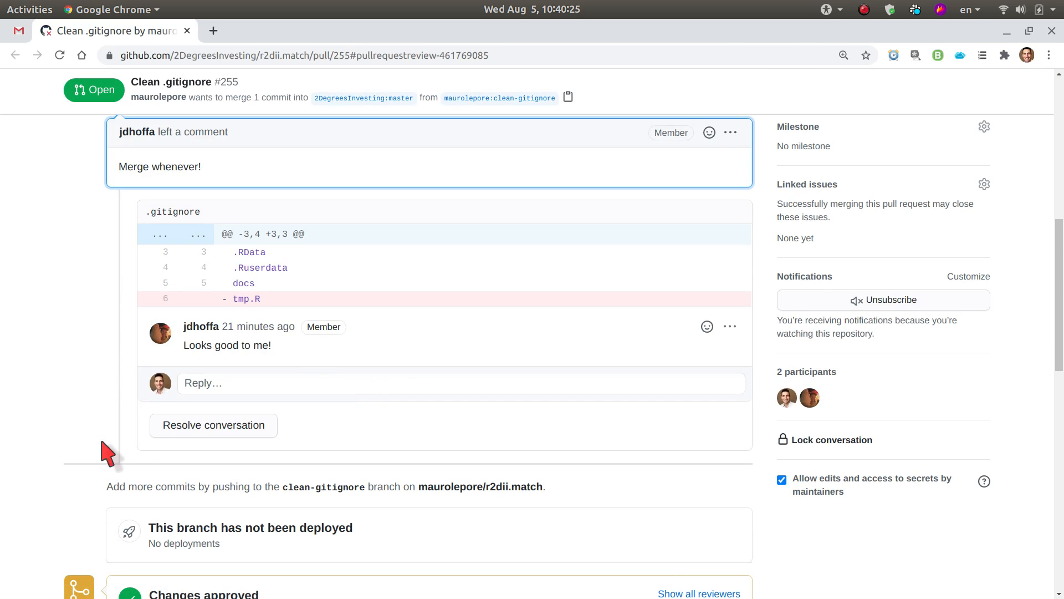
pyautogui.moveTo(603, 365)
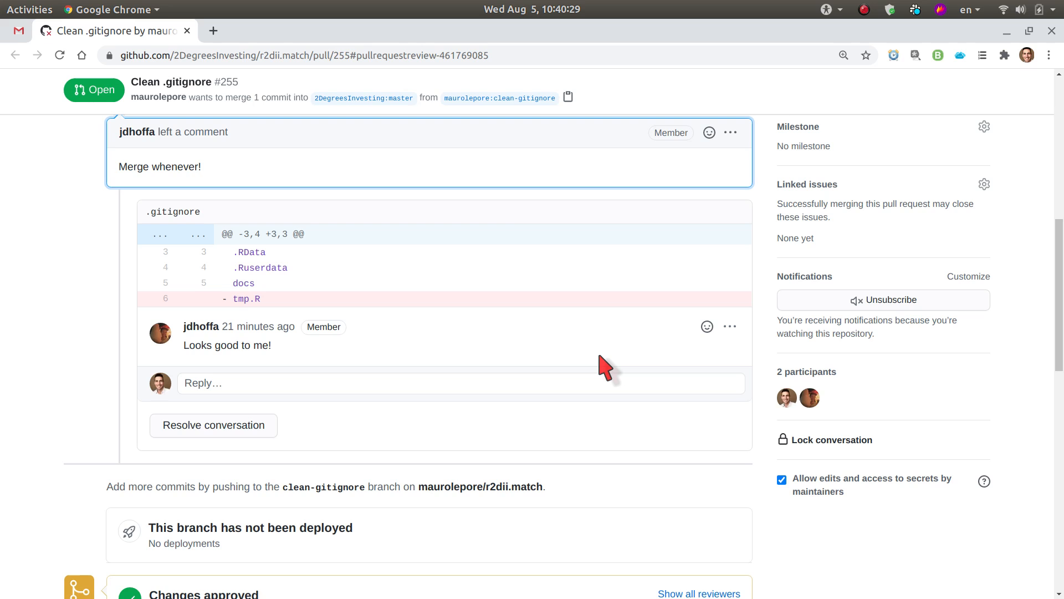
# Reply 'Thanks' under the reviewer's 'Looks good to me!' comment and post it
pyautogui.scroll(3)
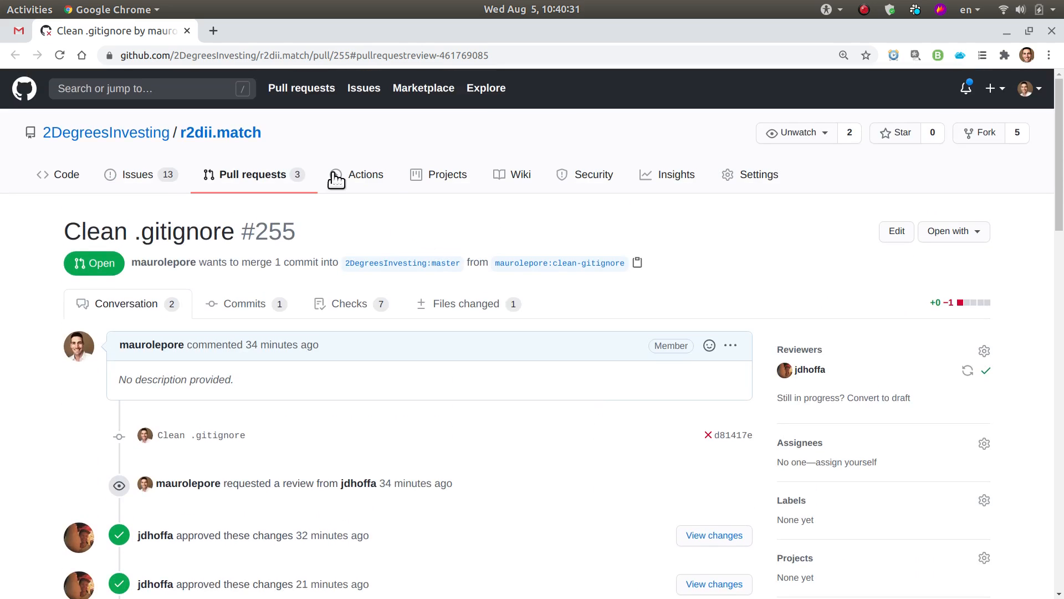
pyautogui.scroll(-3)
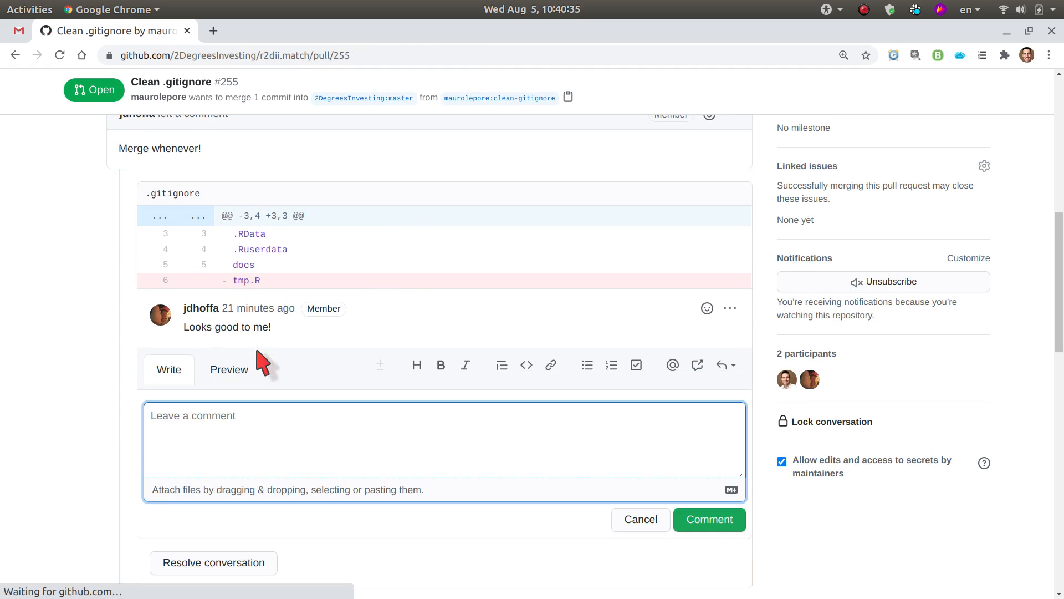
pyautogui.moveTo(440, 464)
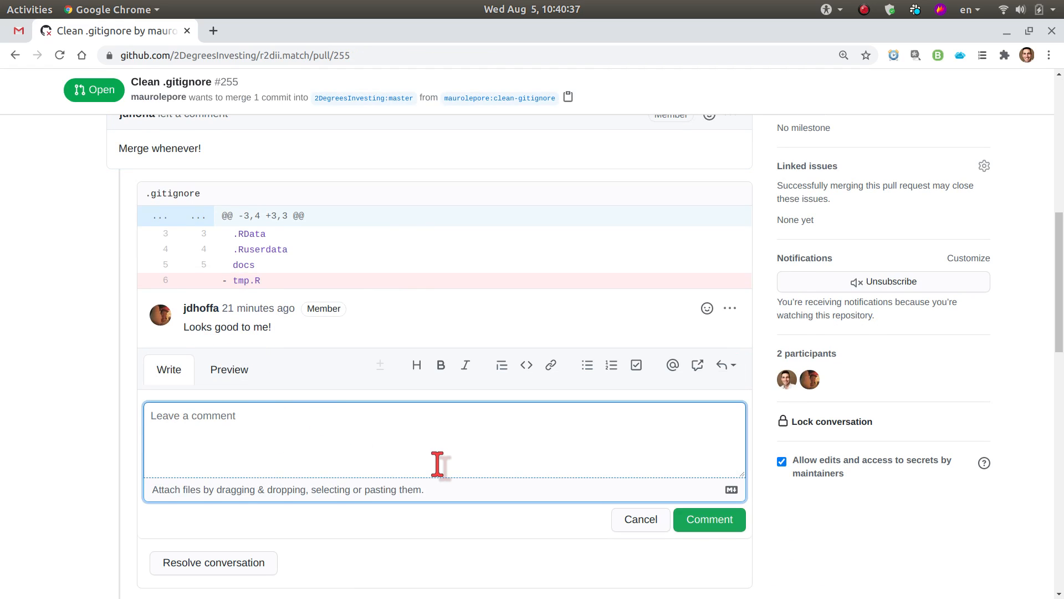
pyautogui.write('Thanks')
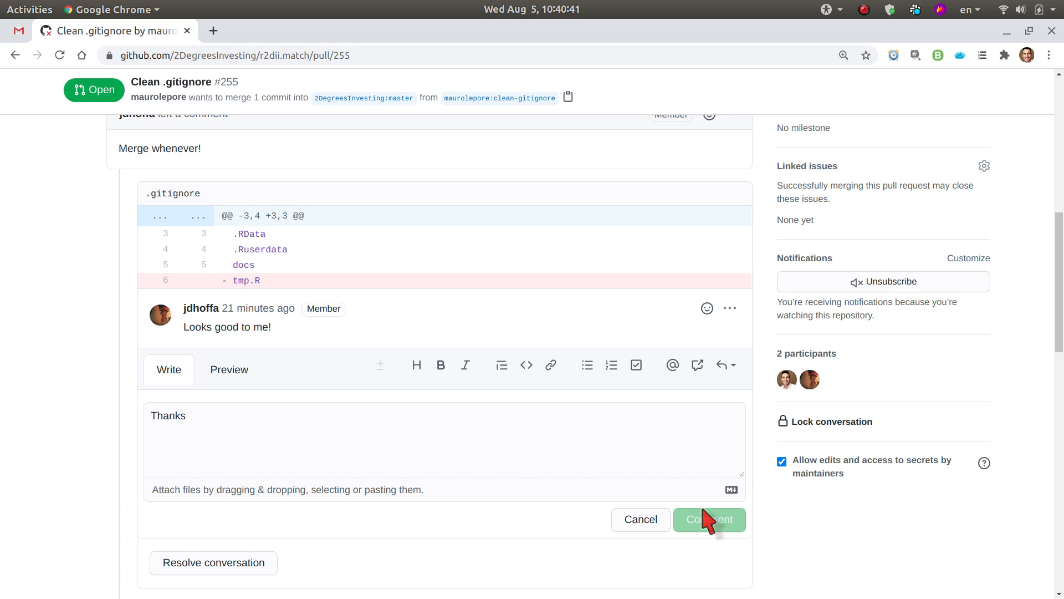
pyautogui.click(709, 518)
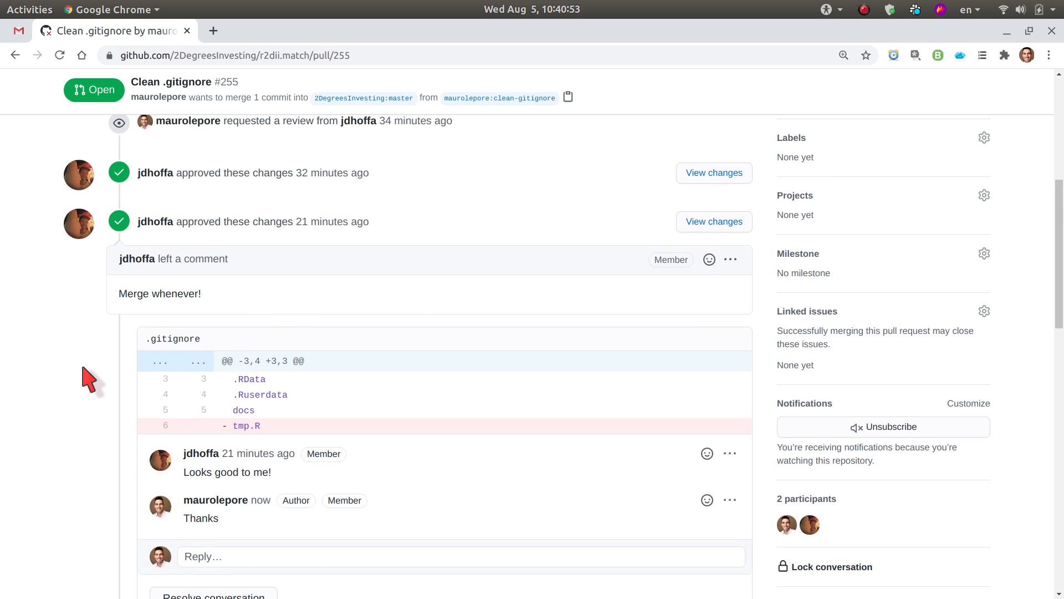
# Scroll down through the approval and checks to the merge box for pull request #255
pyautogui.scroll(-3)
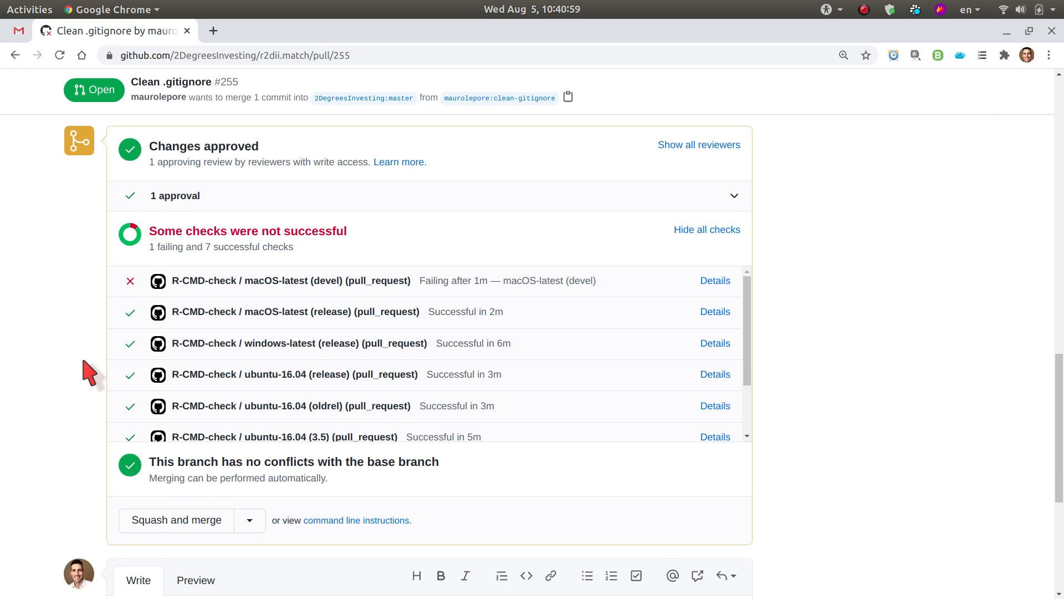
pyautogui.scroll(-3)
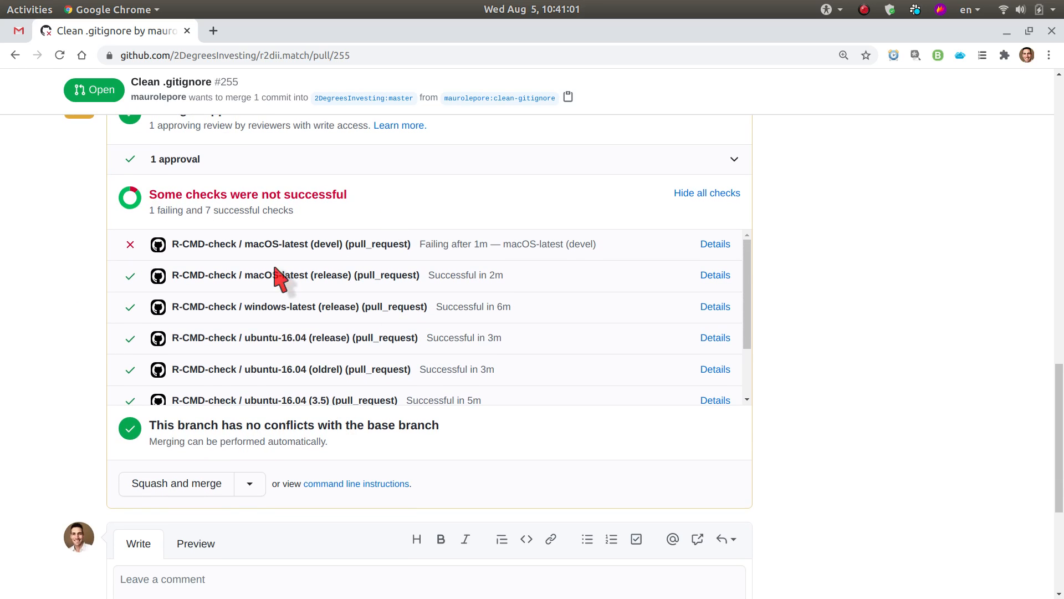
pyautogui.scroll(-3)
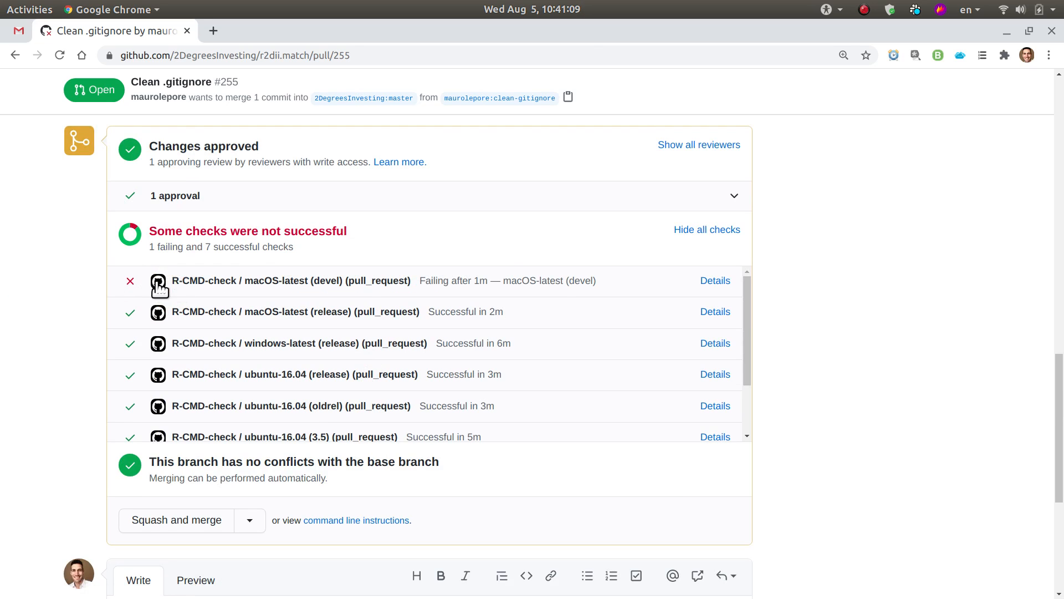
pyautogui.scroll(-3)
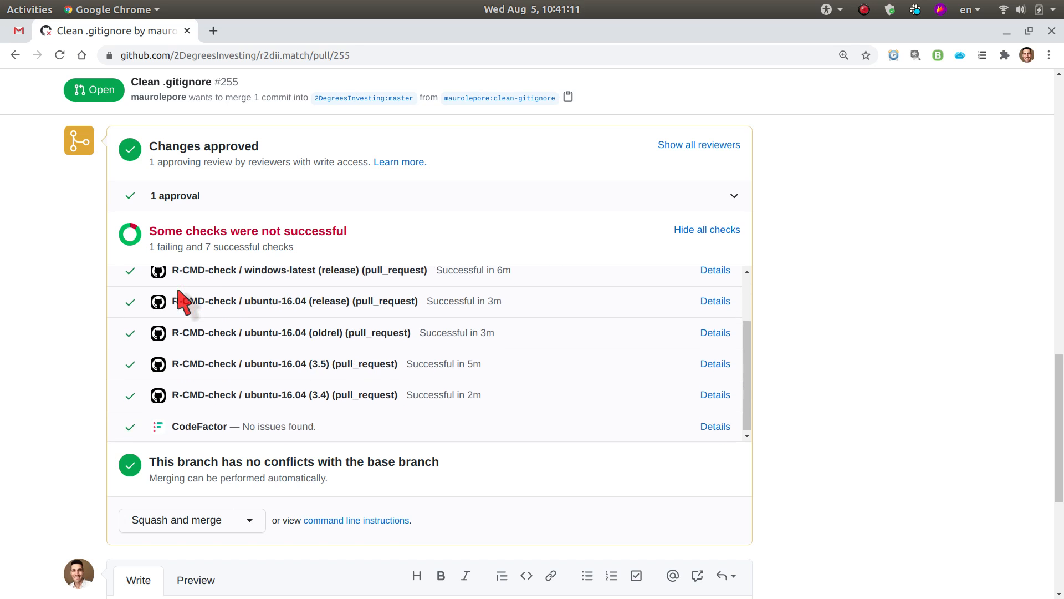
pyautogui.moveTo(65, 316)
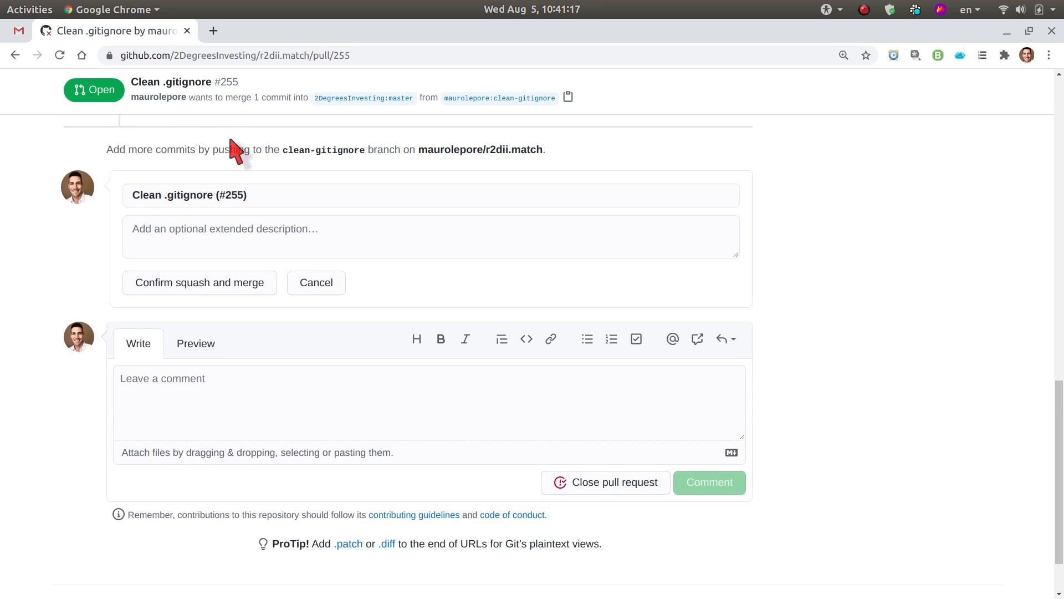
# Confirm the squash merge so pull request #255 shows Merged, then return to RStudio
pyautogui.click(199, 283)
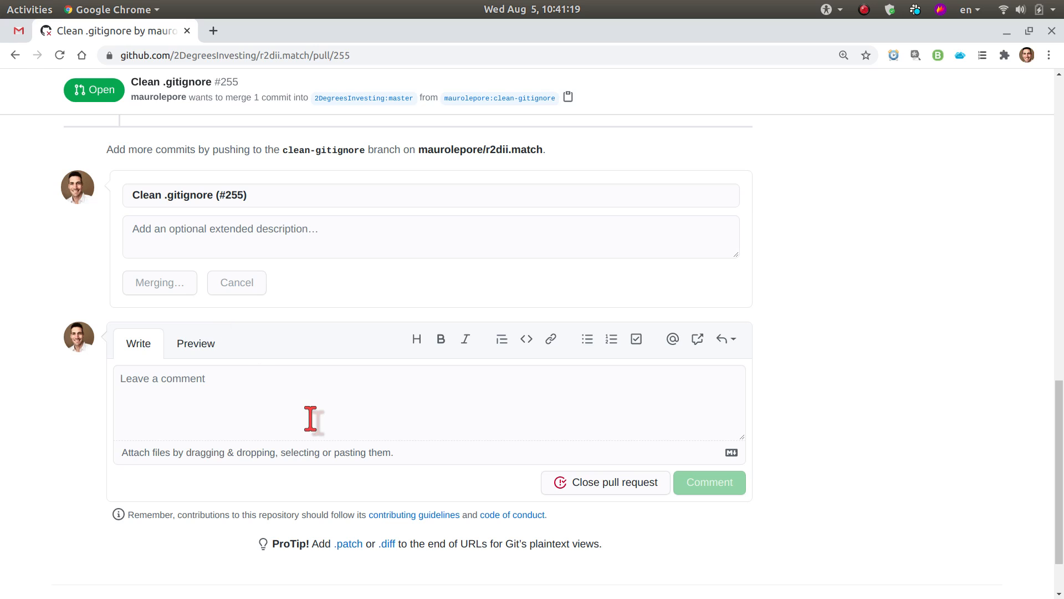
pyautogui.click(159, 283)
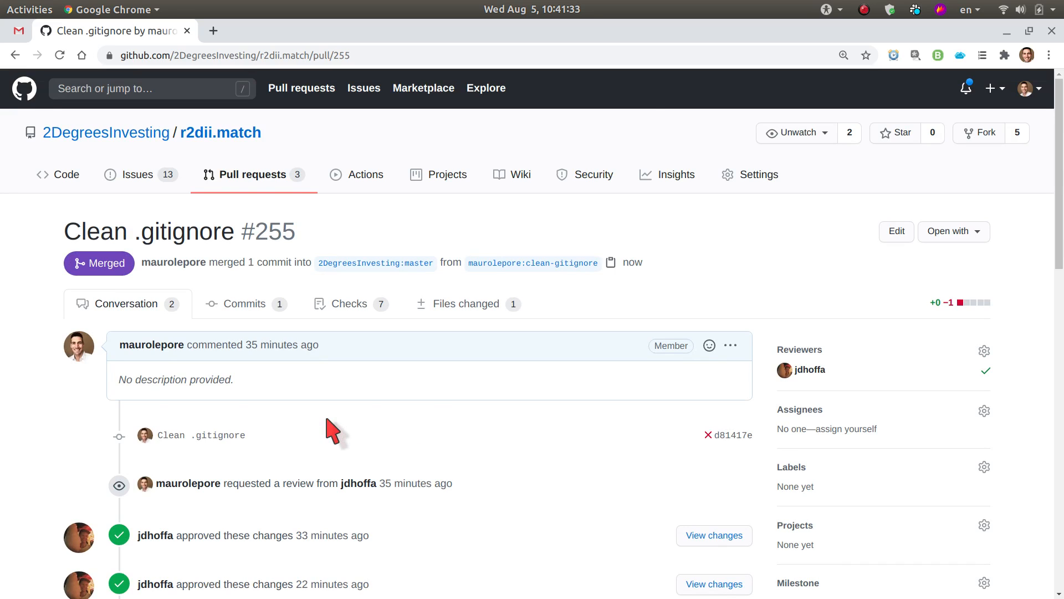
pyautogui.press('alt+Tab')
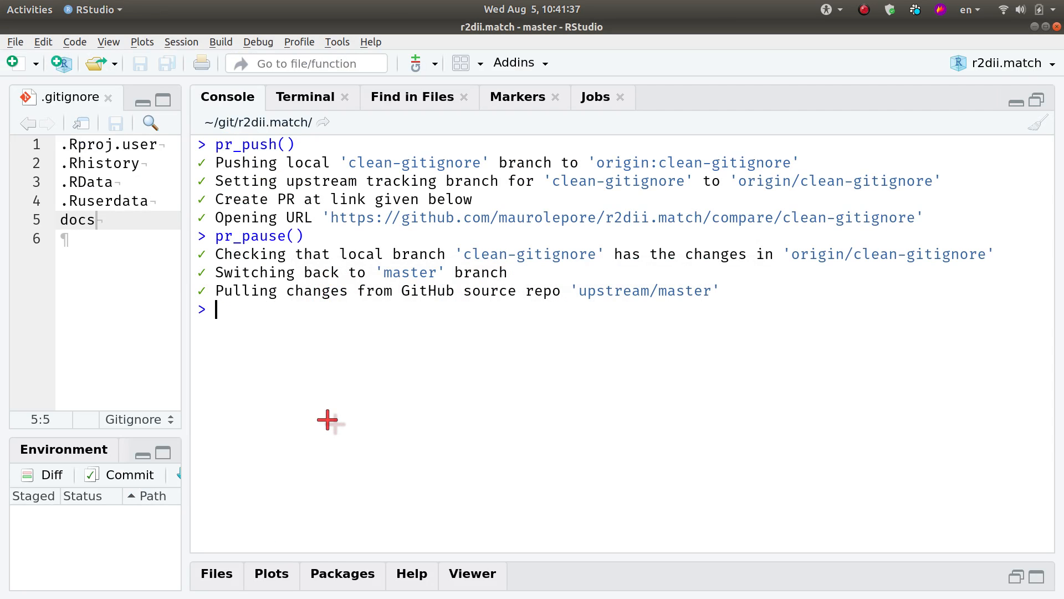
# Run pr_finish() in the Console, hitting the 'Currently on master branch' error
pyautogui.write('pr_finish(')
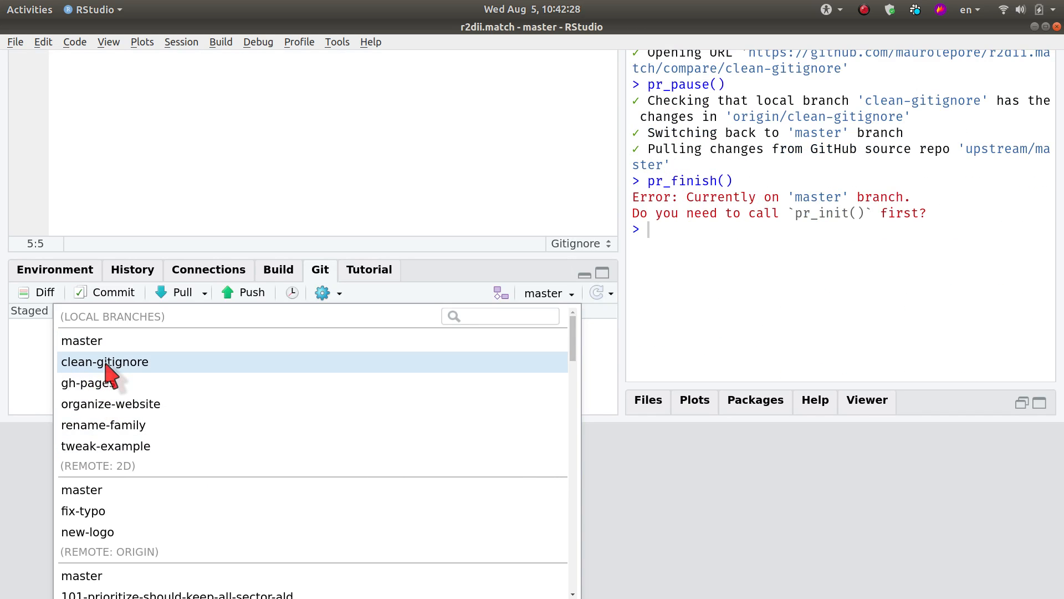
pyautogui.moveTo(89, 370)
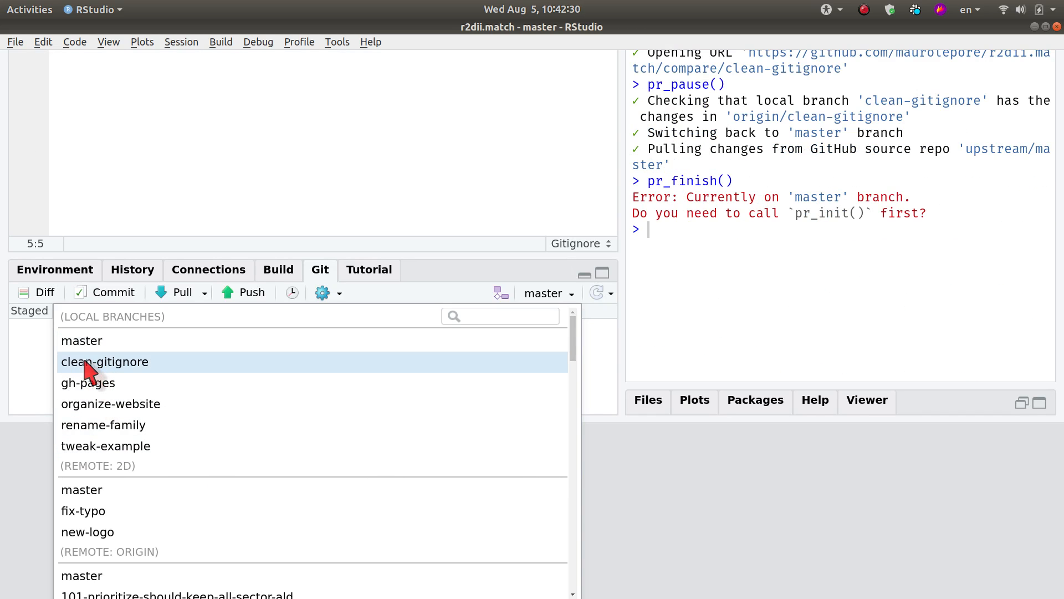
# Check out the clean-gitignore branch from the Git pane and close the checkout result
pyautogui.click(104, 362)
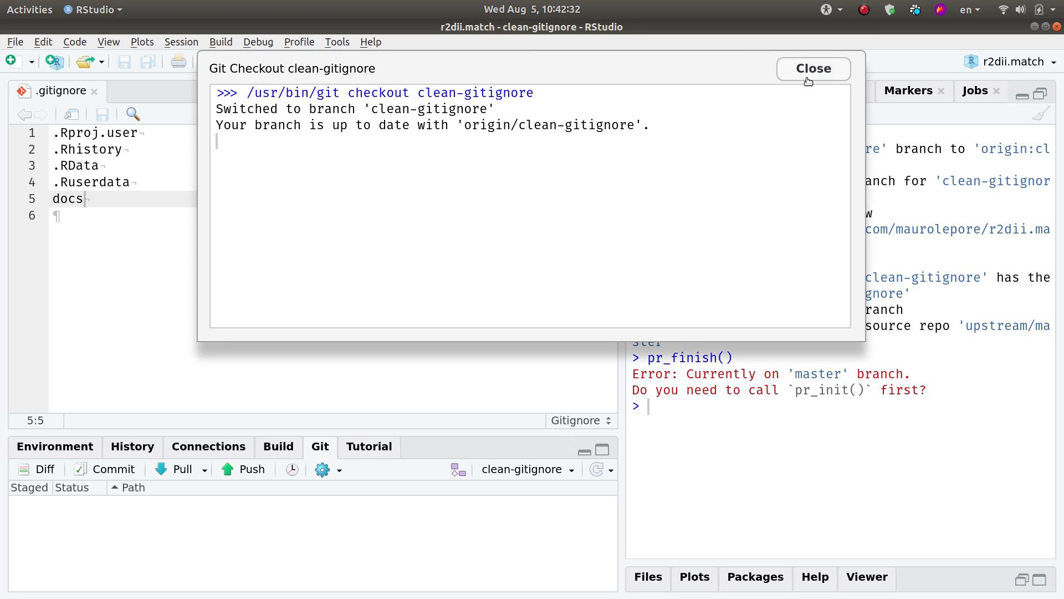
pyautogui.click(813, 69)
pyautogui.write('pr_finish()')
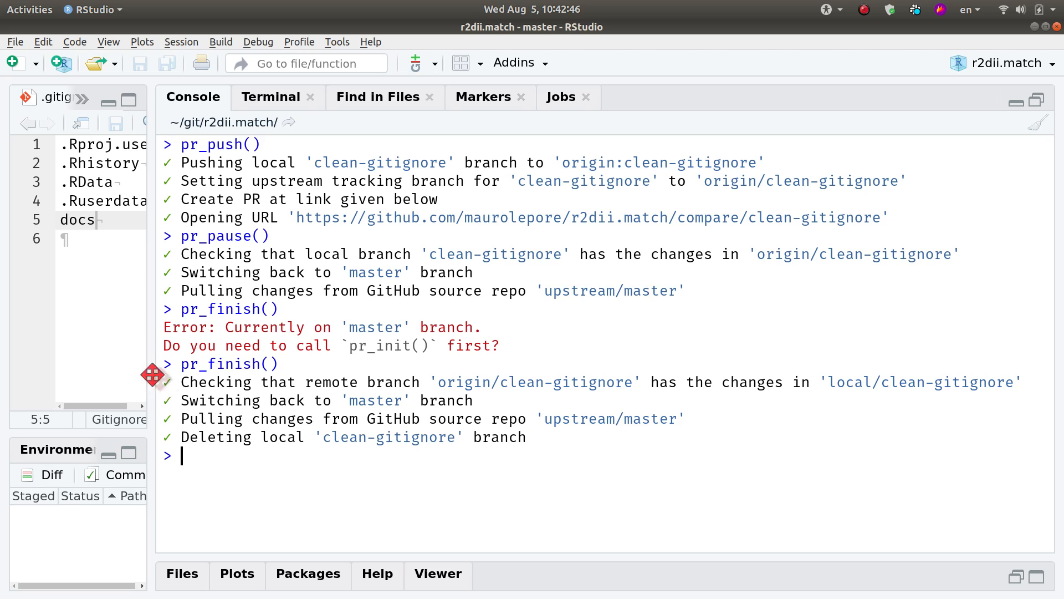
# Highlight the remote clean-gitignore branch check line in the pr_finish() output
pyautogui.moveTo(181, 381); pyautogui.dragTo(445, 381)
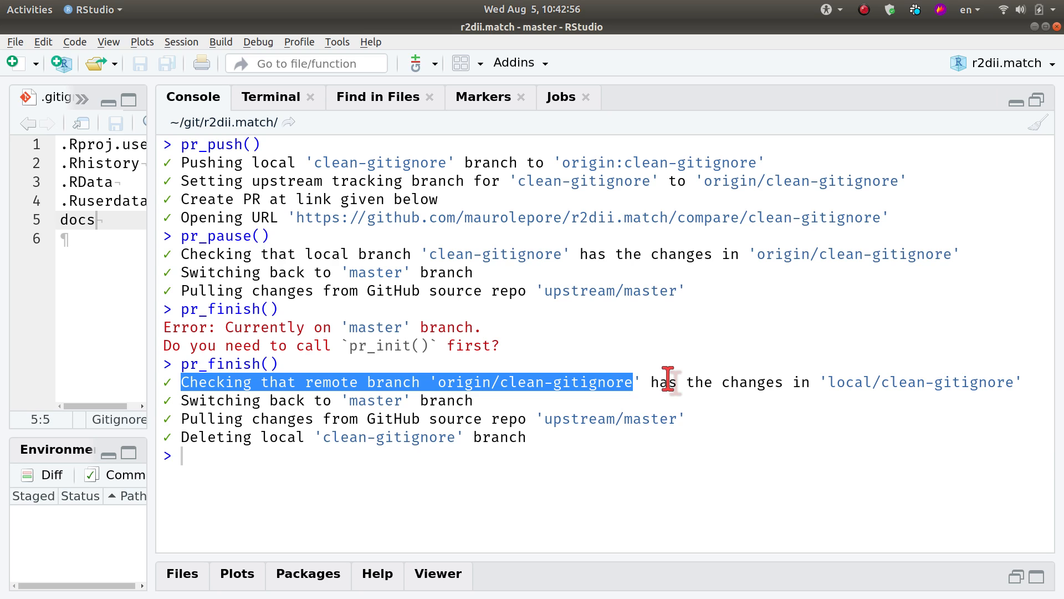
pyautogui.moveTo(197, 400)
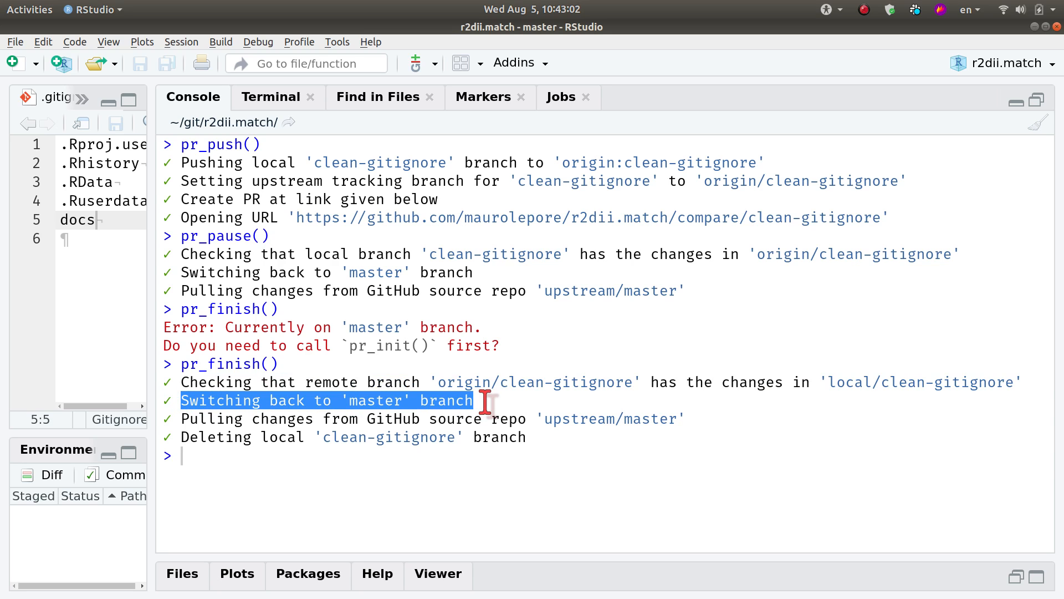
pyautogui.moveTo(182, 419)
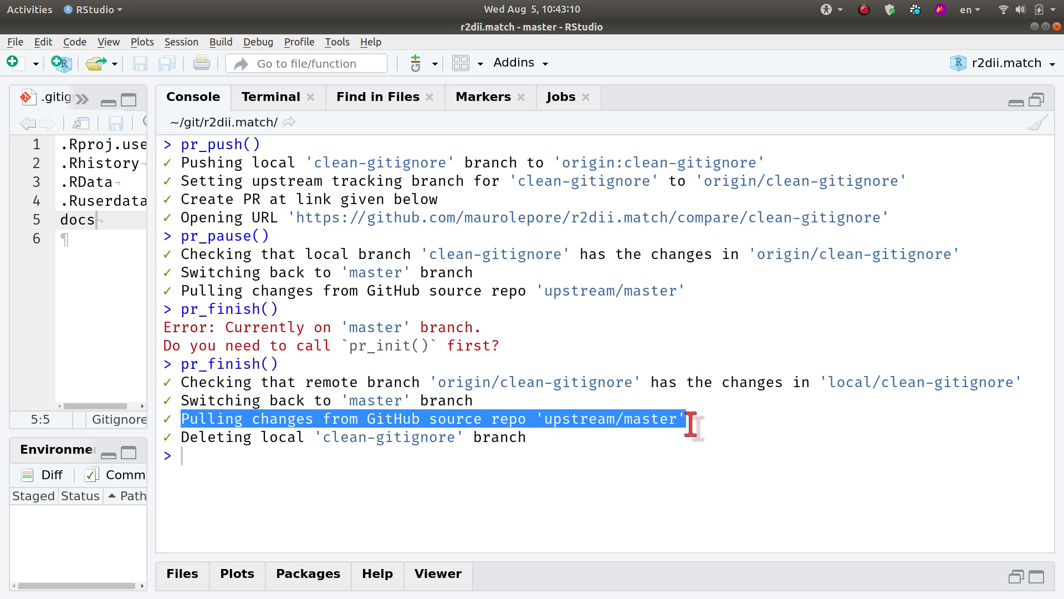
pyautogui.moveTo(700, 418)
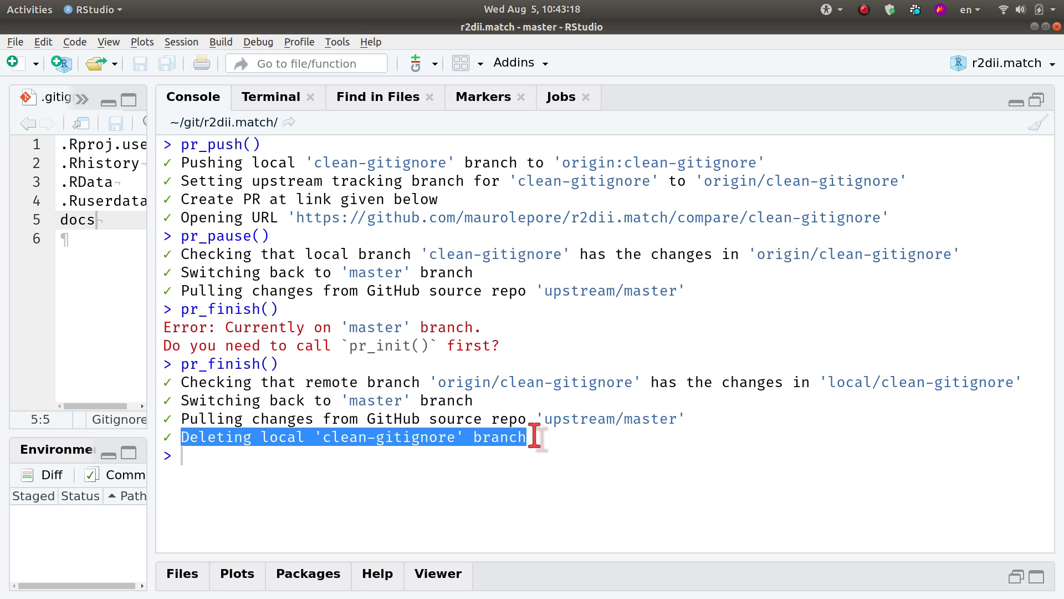
pyautogui.moveTo(334, 359)
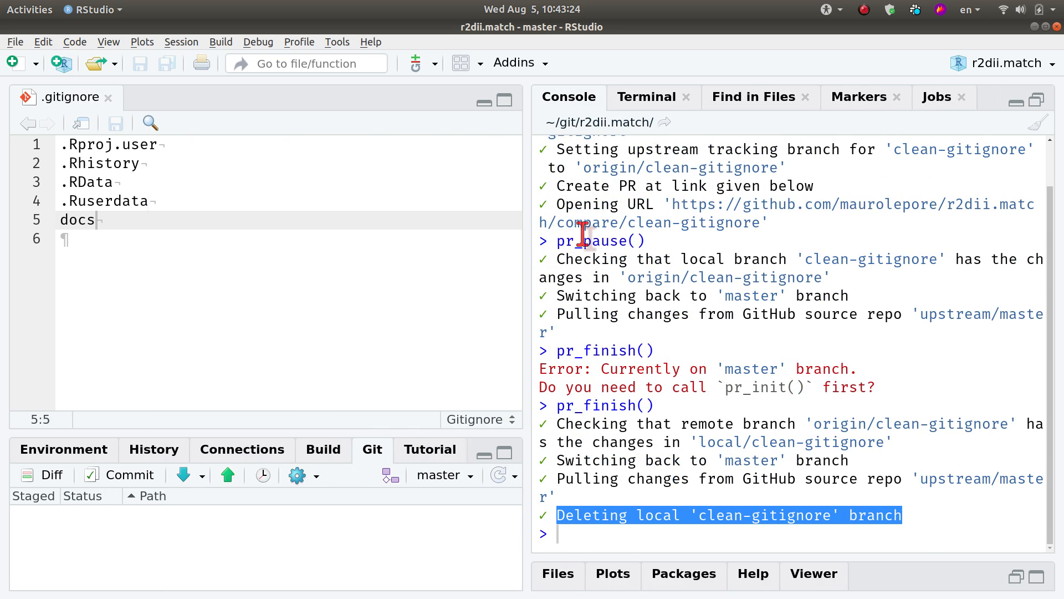
pyautogui.moveTo(869, 24)
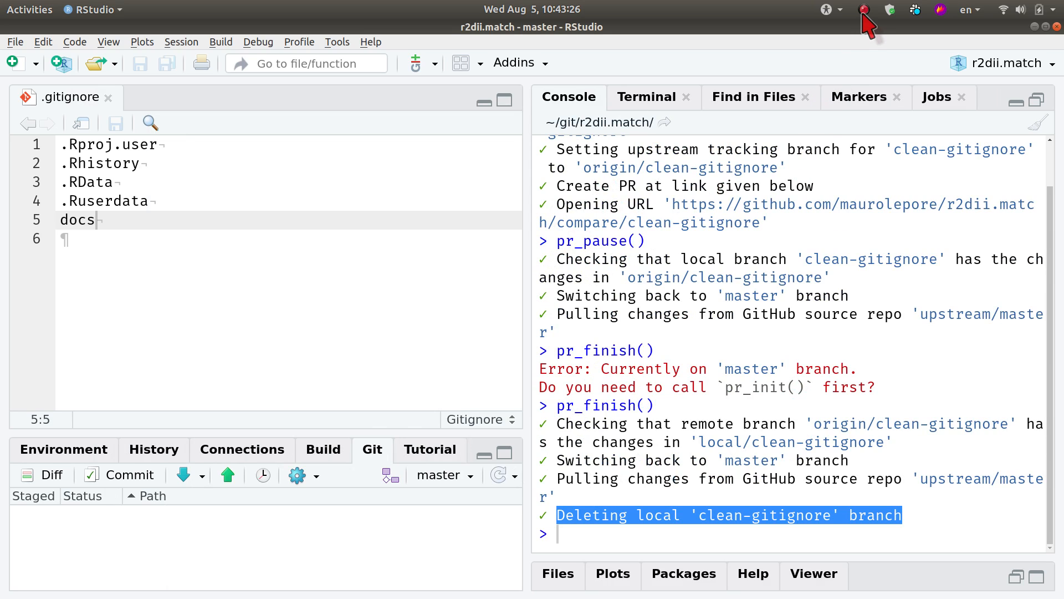